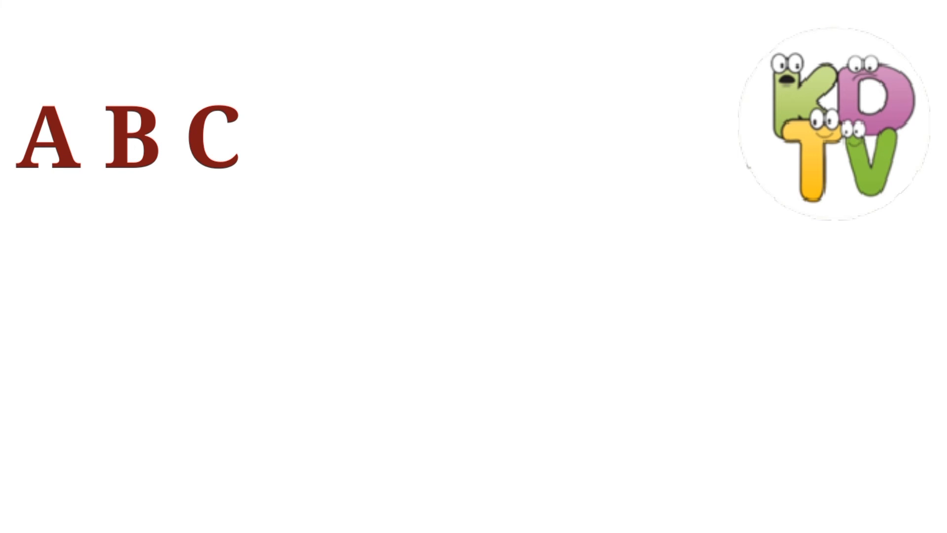
text(D)
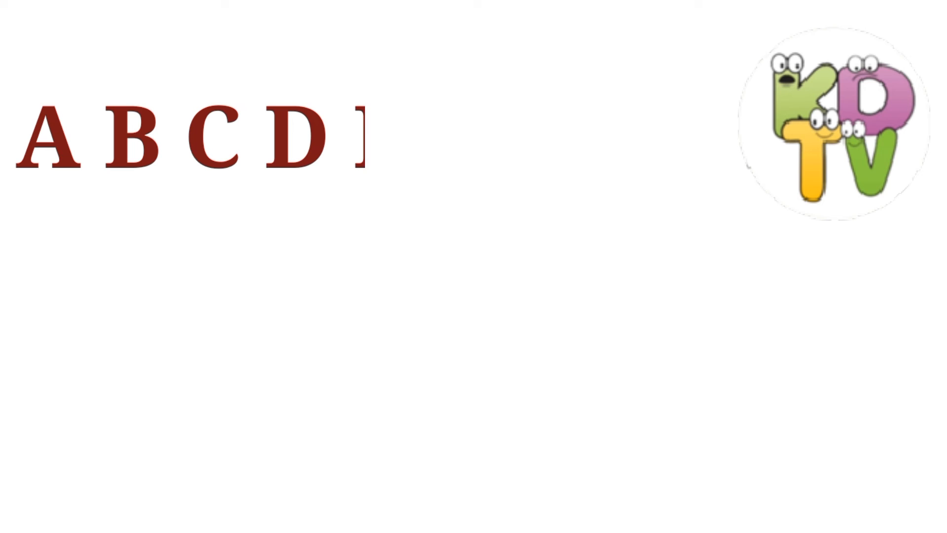